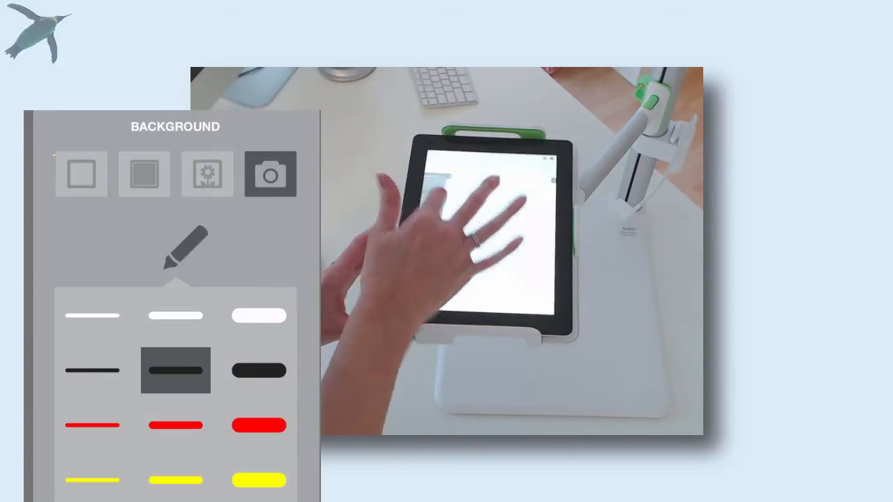
# Pick the photo background option to open the Photos library picker for a background image
pyautogui.click(81, 175)
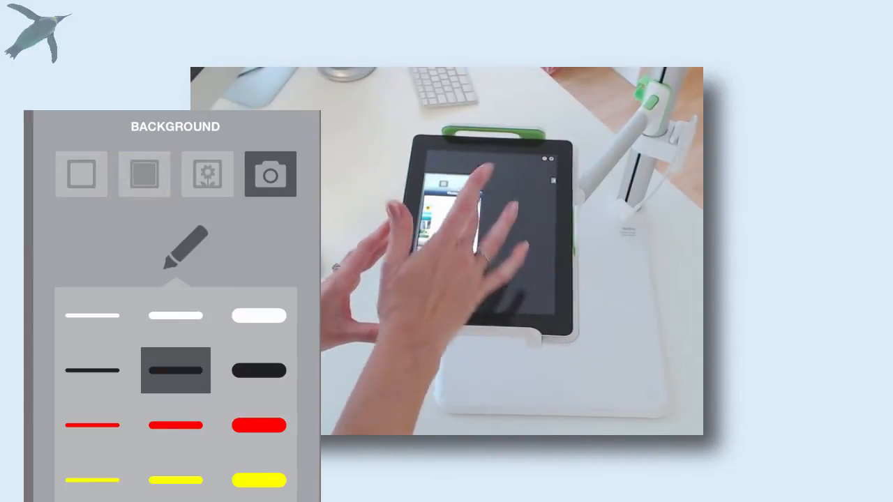
pyautogui.click(206, 174)
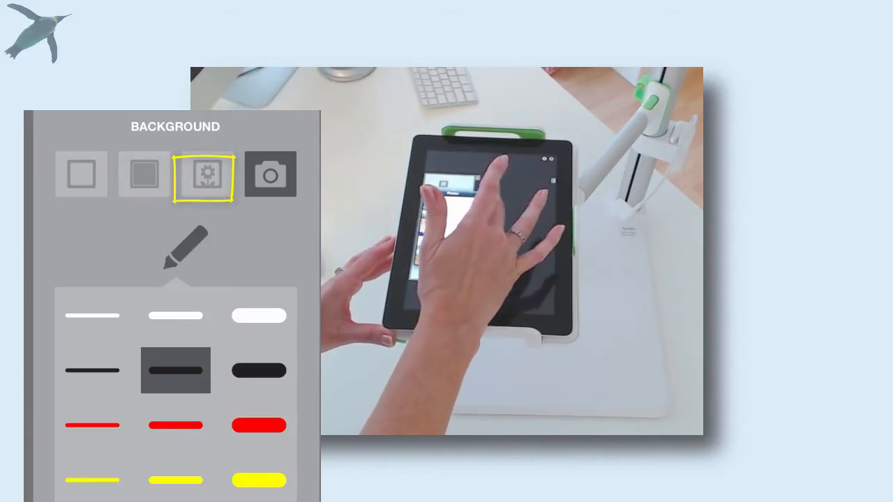